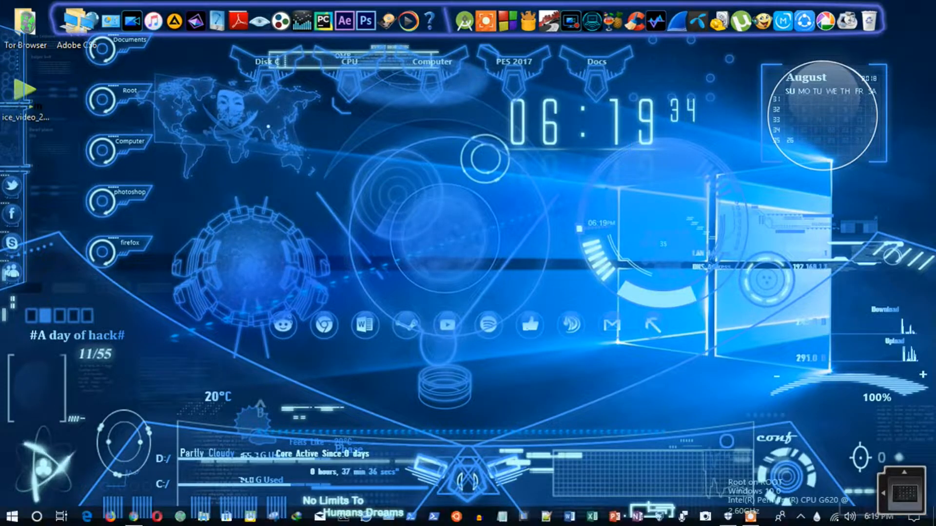
mouse_move(911, 443)
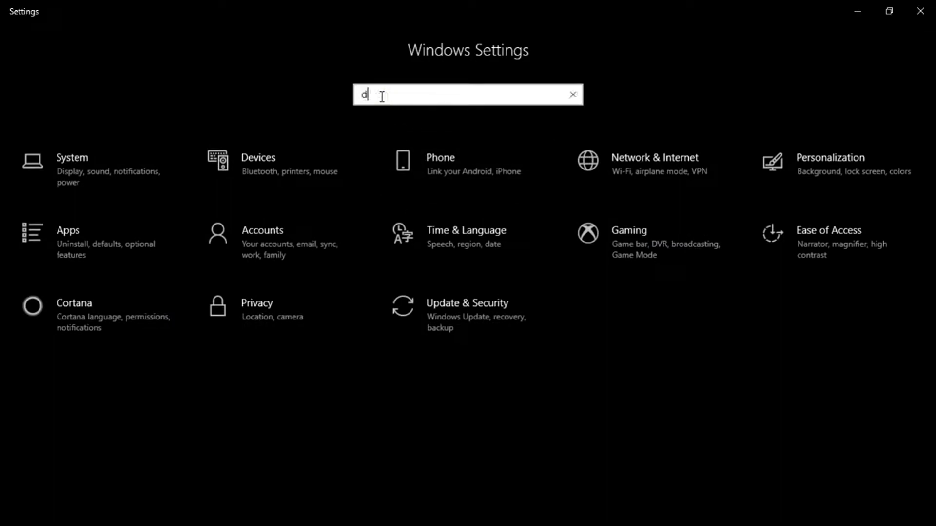
Open Windows Security's Virus & threat protection page, showing it's managed by your organization.
type("e")
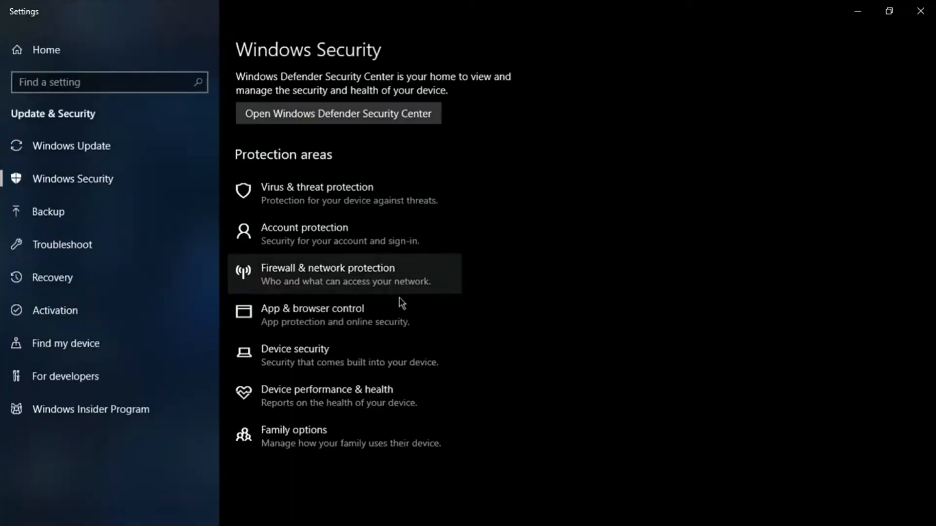
left_click(338, 114)
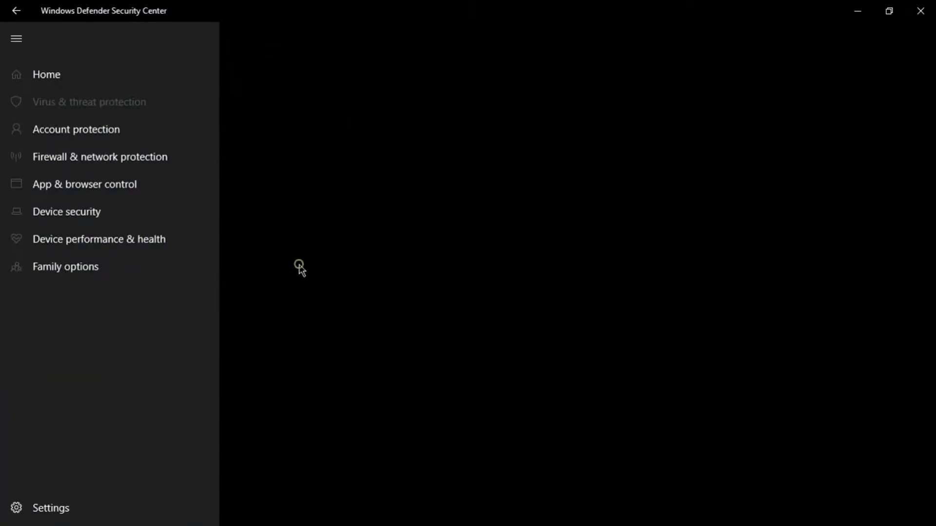
left_click(88, 101)
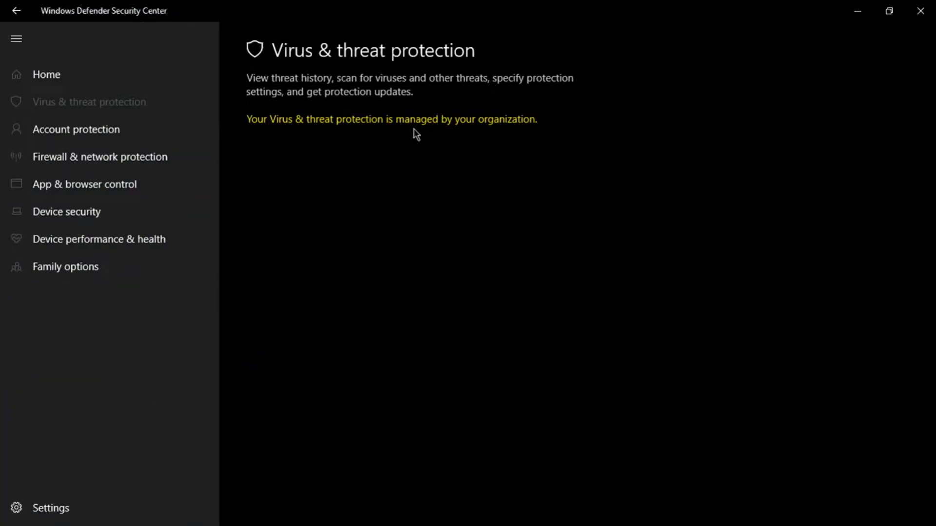
mouse_move(519, 138)
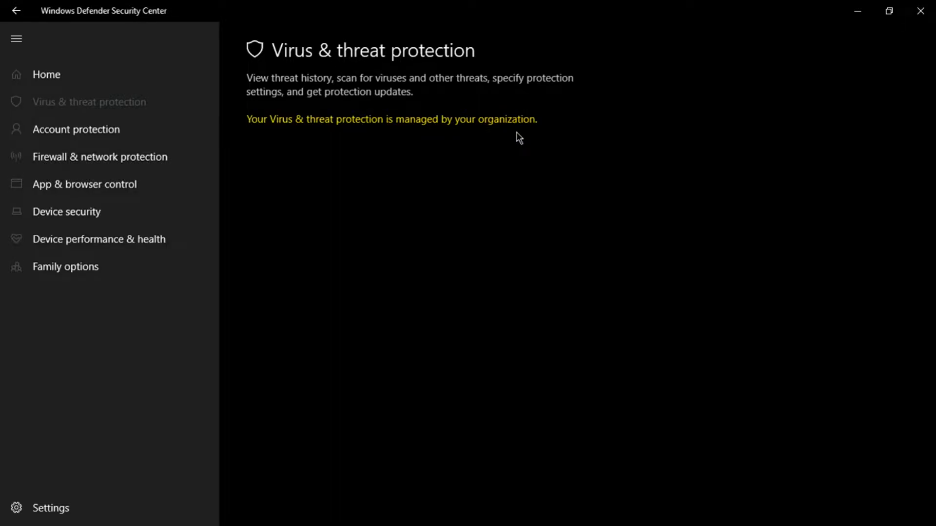
Launch regedit from the Win+R Run dialog.
key("Win+r")
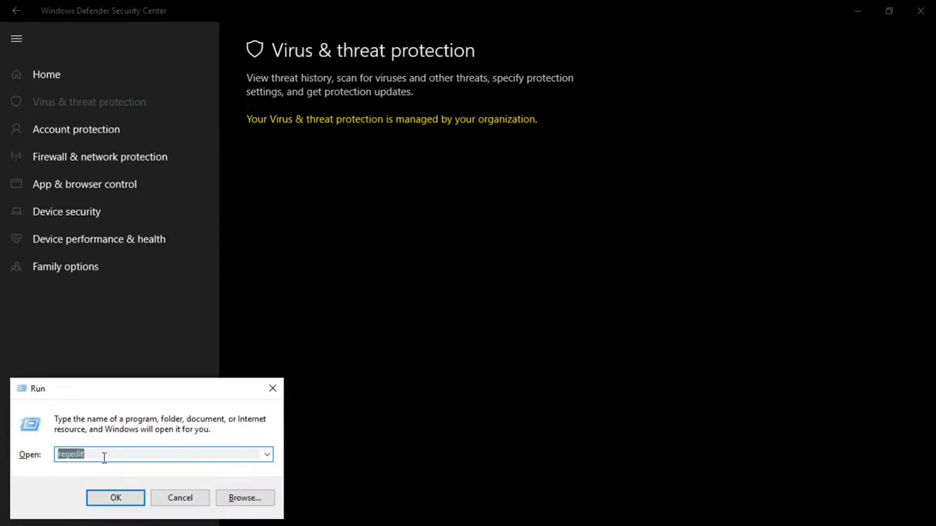
left_click(115, 497)
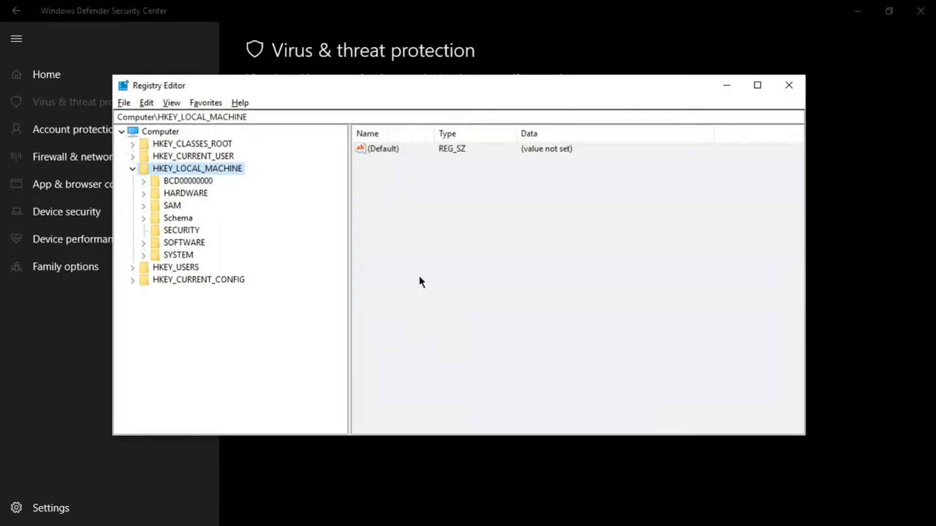
Delete DisableAntiSpyware under HKLM\SOFTWARE\Policies\Microsoft\Windows Defender and close Registry Editor.
left_click(132, 168)
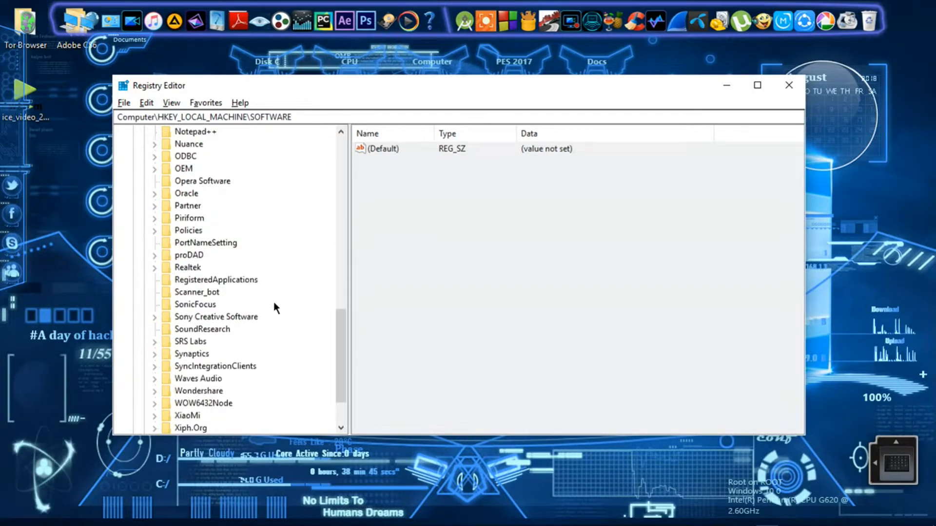
left_click(202, 193)
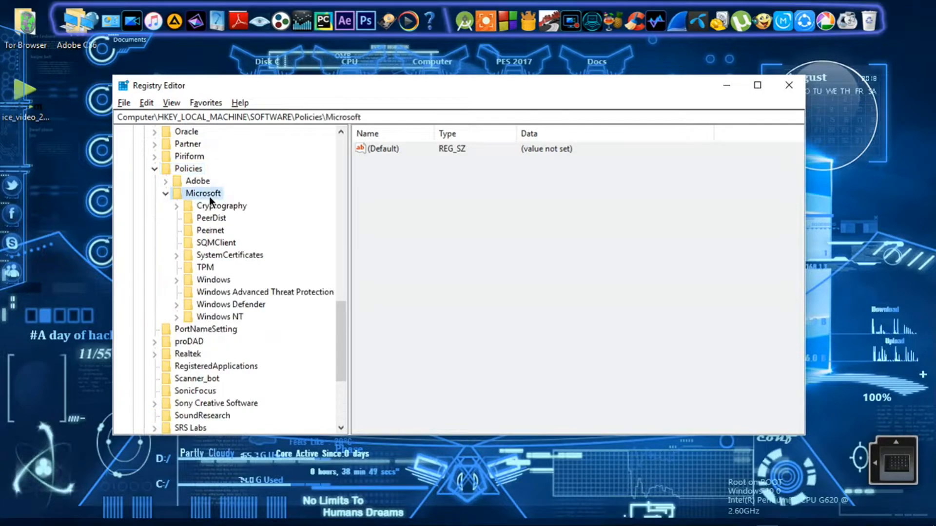
left_click(231, 304)
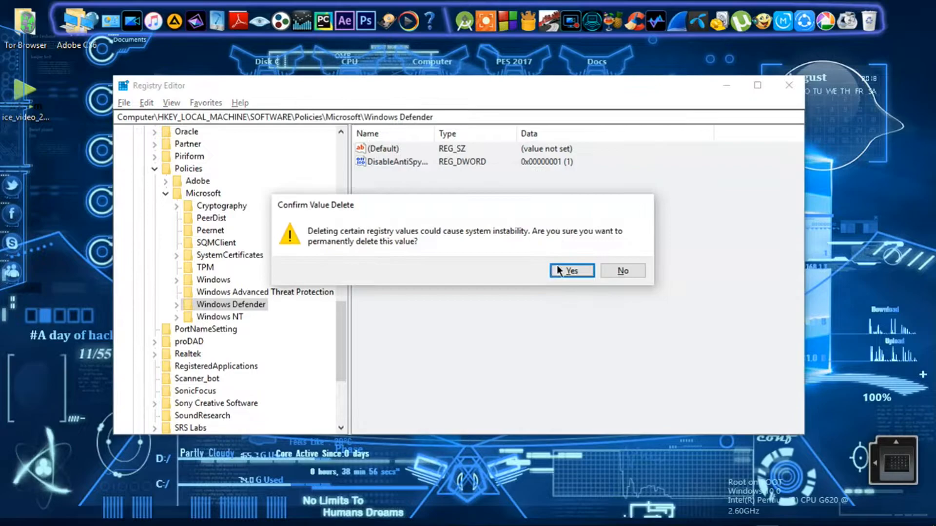
left_click(567, 271)
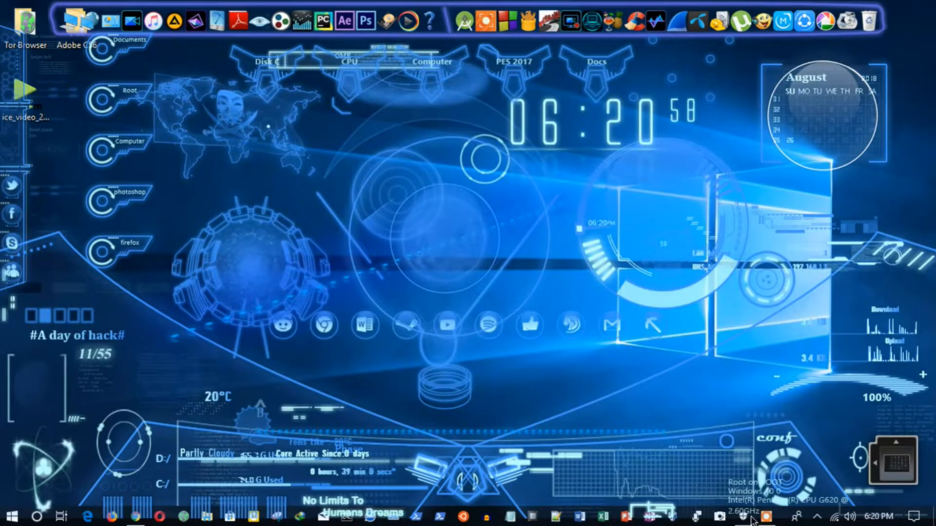
Restore Windows Defender Security Center and choose Restart now for the stopped threat service.
left_click(766, 517)
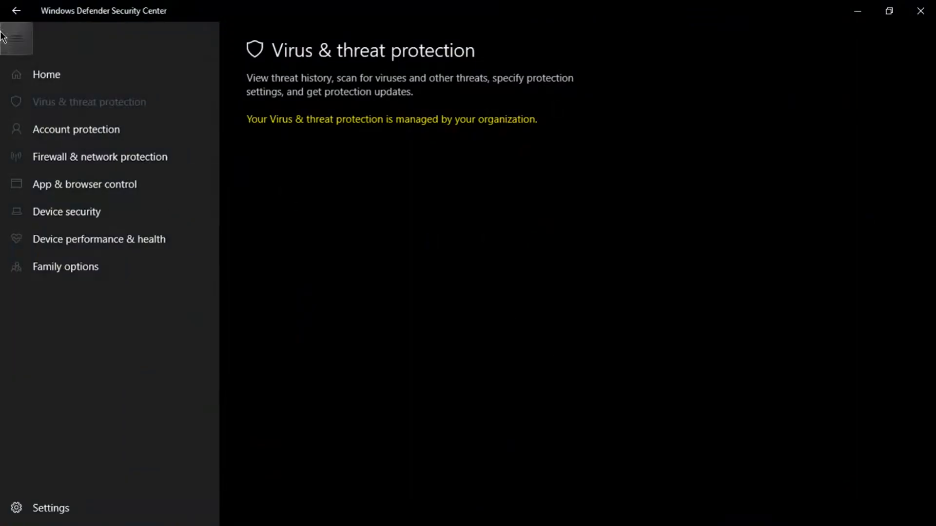
left_click(918, 10)
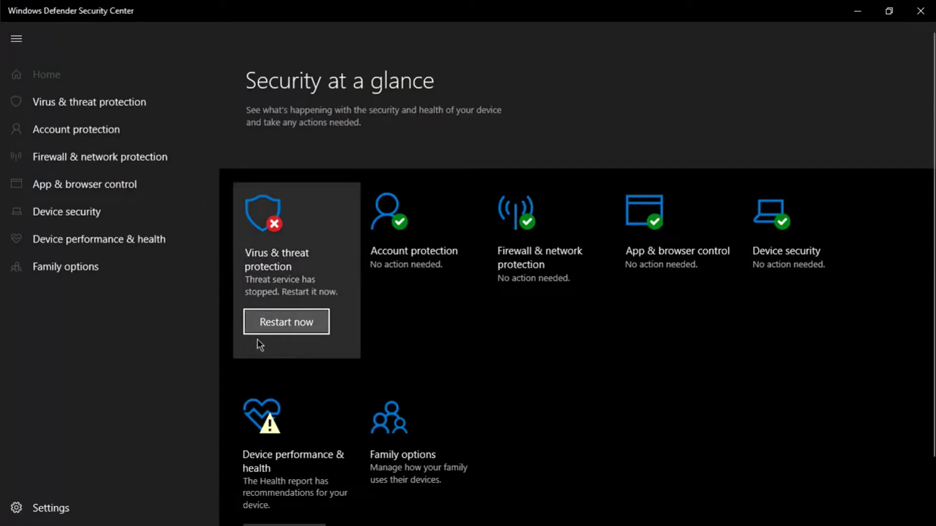
left_click(285, 322)
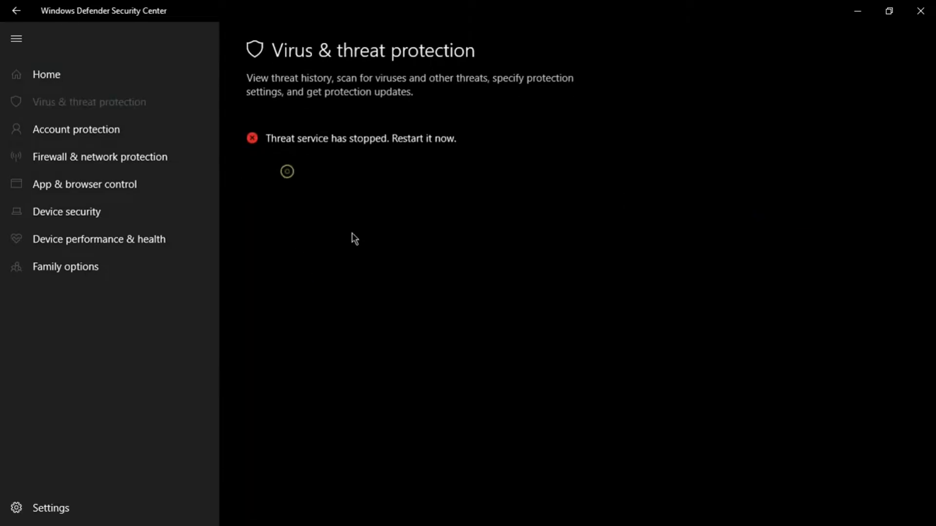